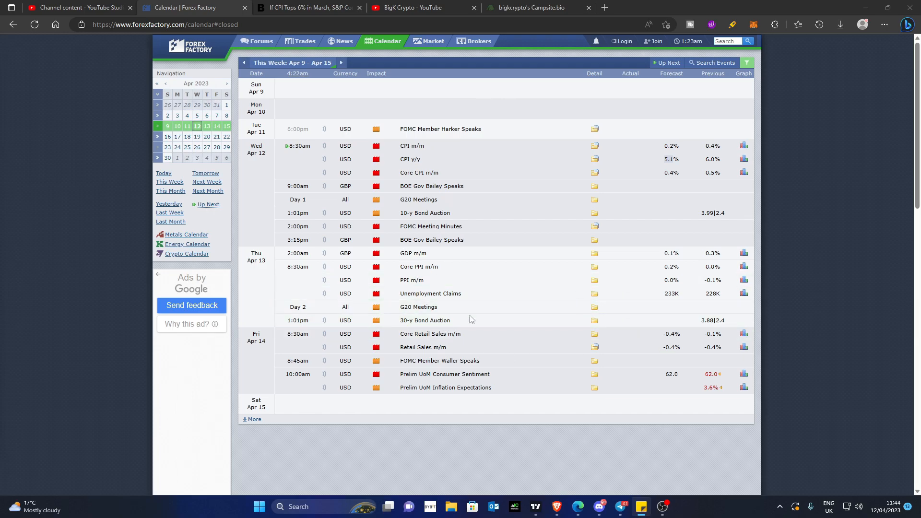
{"action": "mouse_move", "coordinate": [677, 171]}
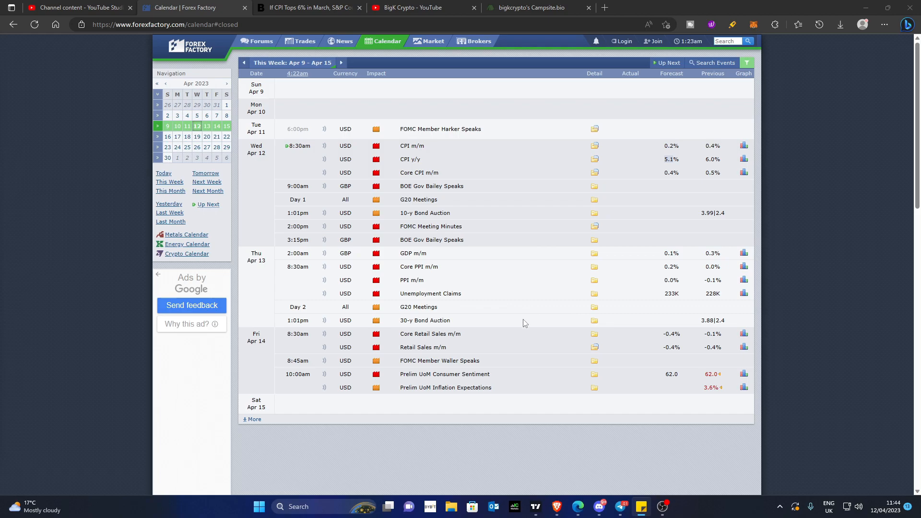
{"action": "mouse_move", "coordinate": [524, 21]}
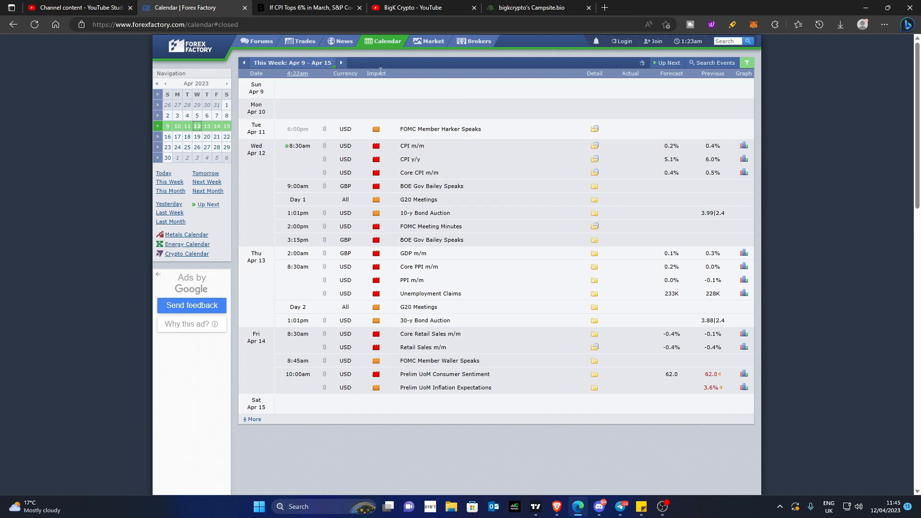
{"action": "mouse_move", "coordinate": [176, 138]}
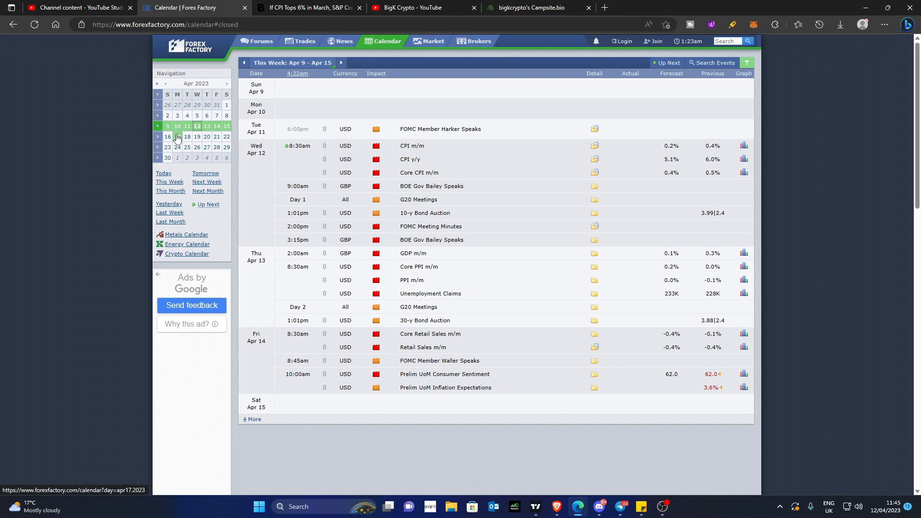
{"action": "mouse_move", "coordinate": [287, 153]}
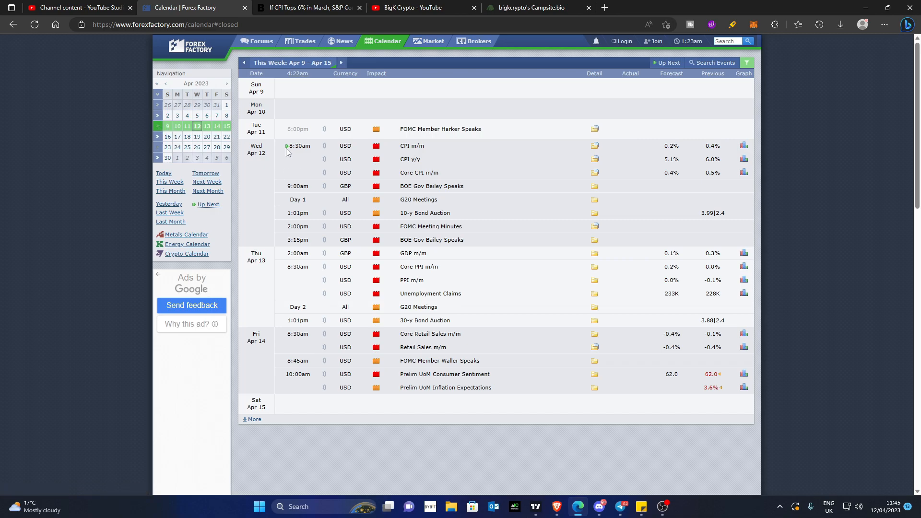
{"action": "mouse_move", "coordinate": [510, 173]}
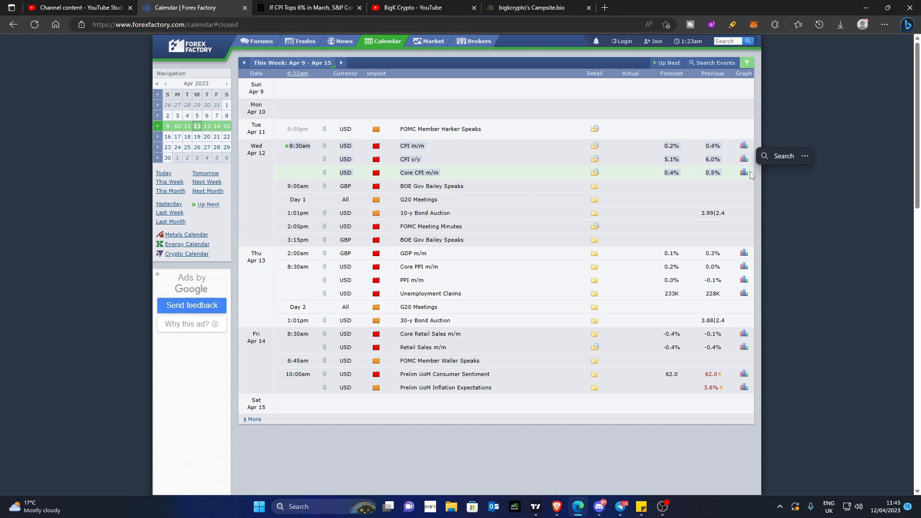
{"action": "mouse_move", "coordinate": [445, 179]}
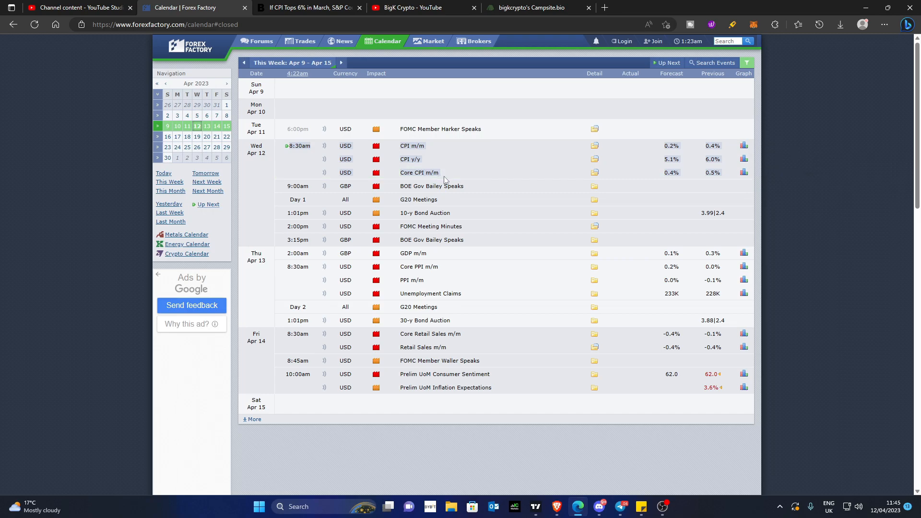
{"action": "mouse_move", "coordinate": [486, 189]}
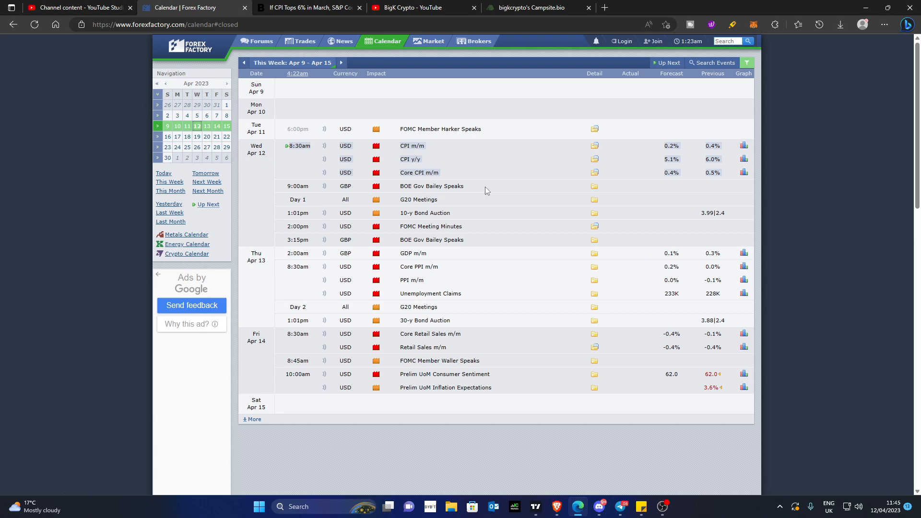
{"action": "mouse_move", "coordinate": [499, 187]}
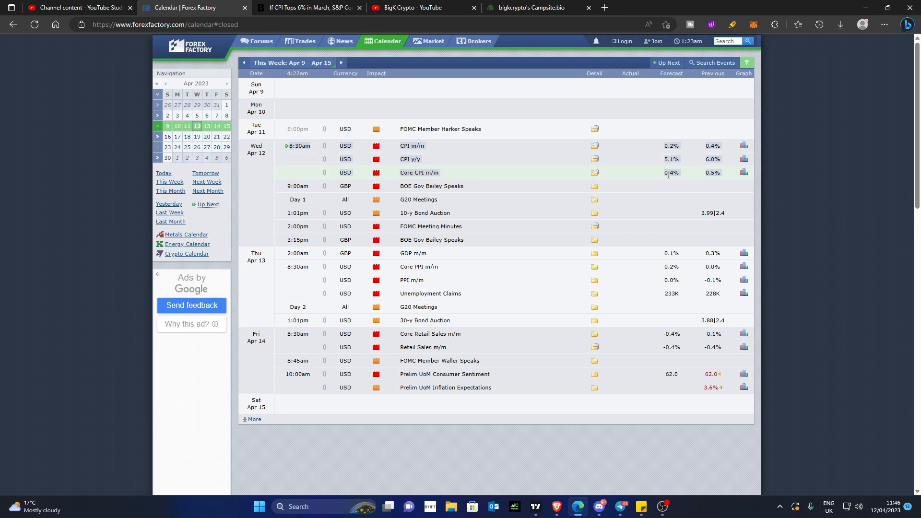
{"action": "mouse_move", "coordinate": [670, 159]}
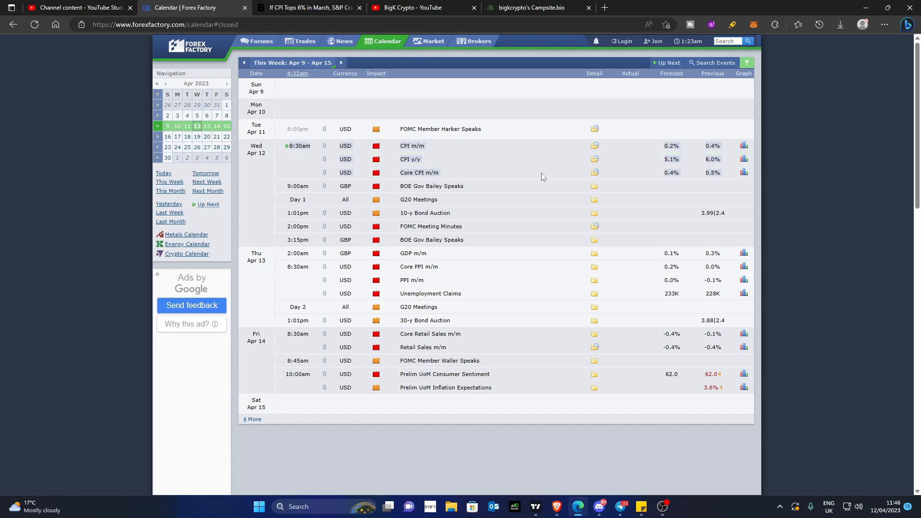
{"action": "mouse_move", "coordinate": [479, 166]}
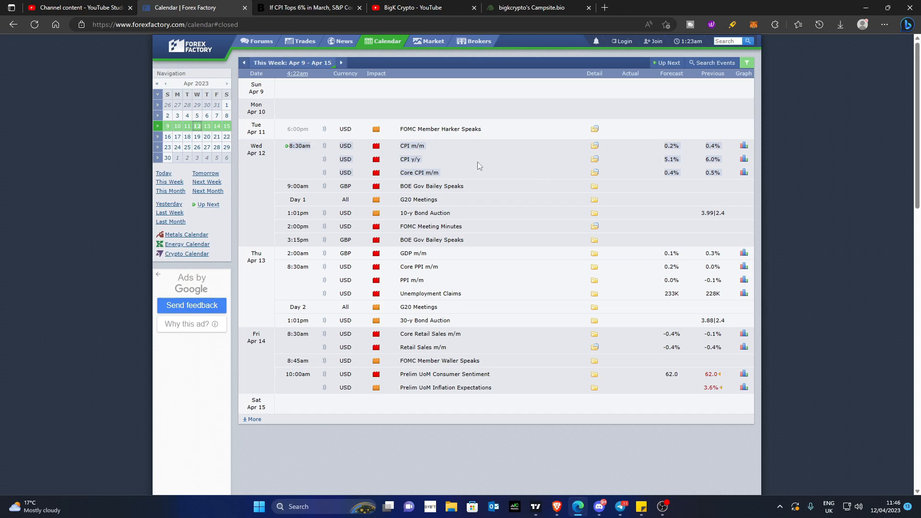
{"action": "mouse_move", "coordinate": [572, 161]}
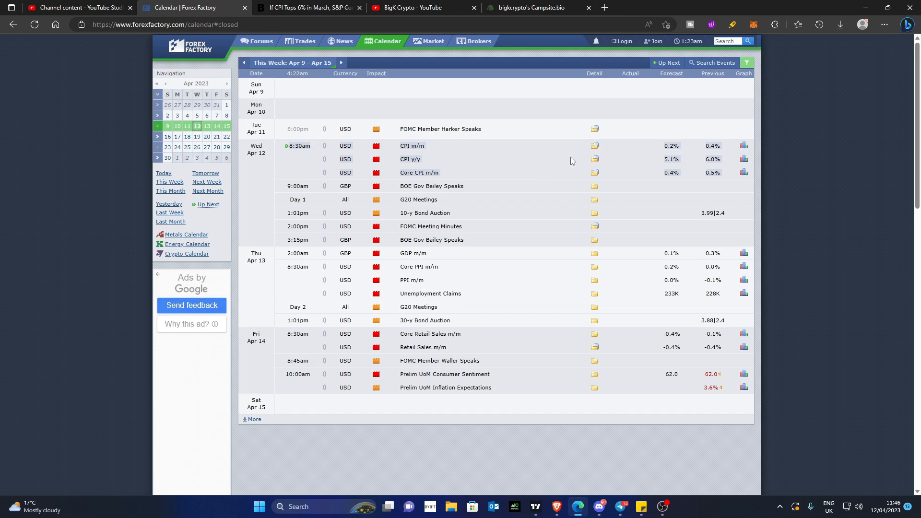
{"action": "mouse_move", "coordinate": [678, 160]}
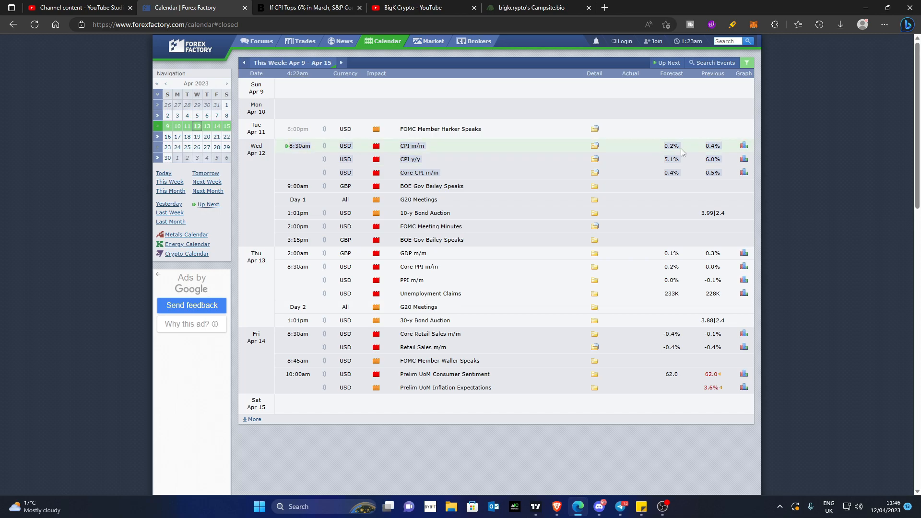
{"action": "mouse_move", "coordinate": [771, 223]}
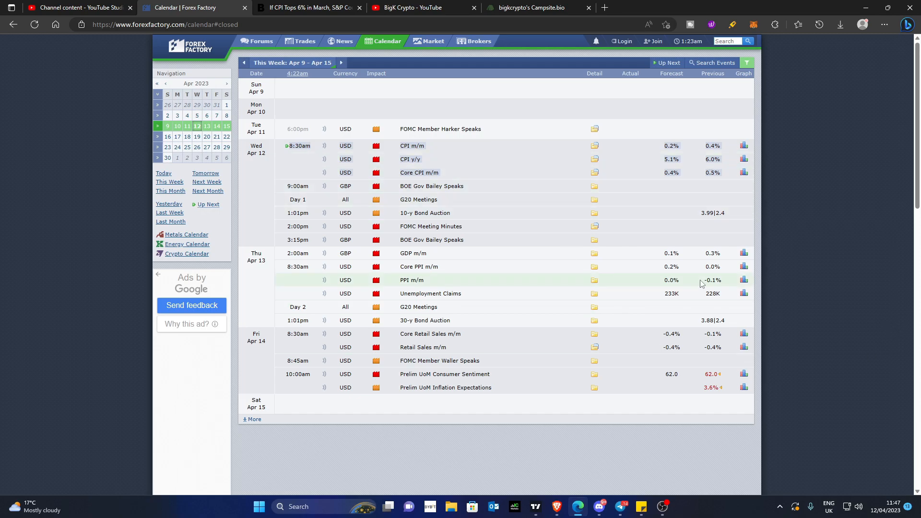
{"action": "mouse_move", "coordinate": [763, 187]}
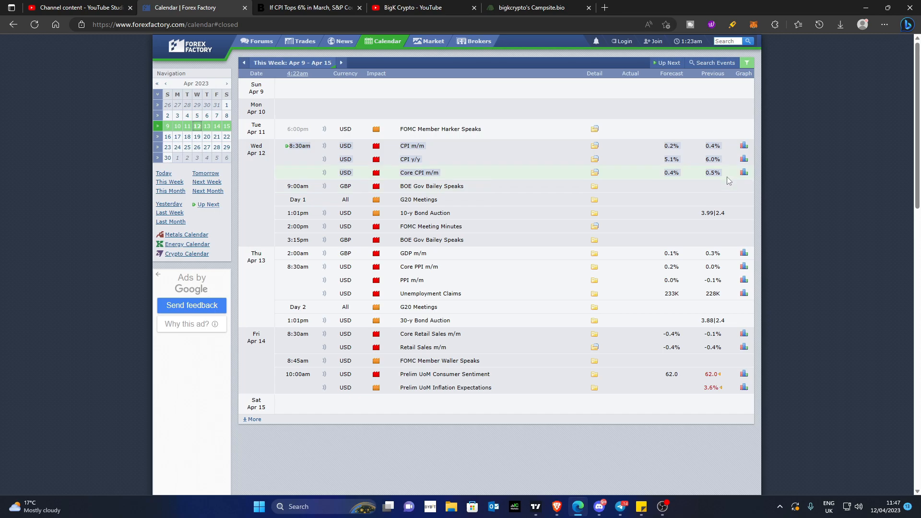
{"action": "mouse_move", "coordinate": [735, 181]}
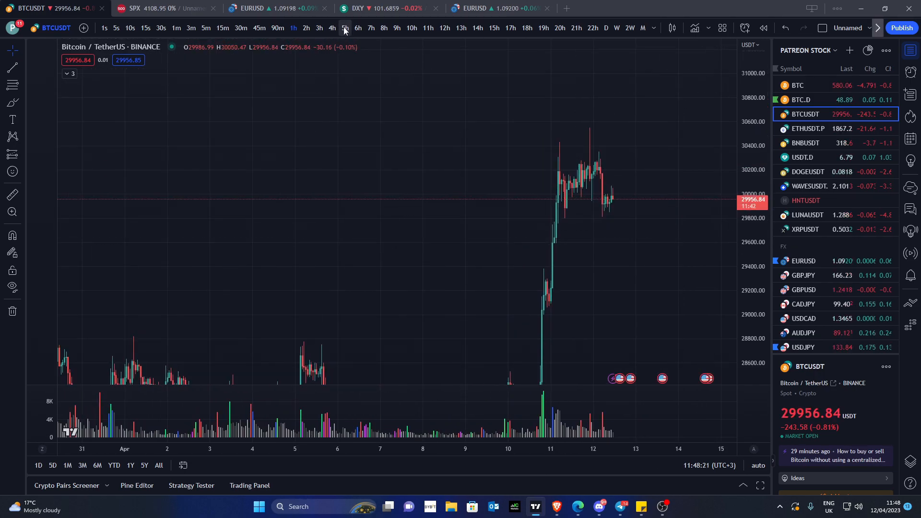
{"action": "mouse_move", "coordinate": [599, 257]}
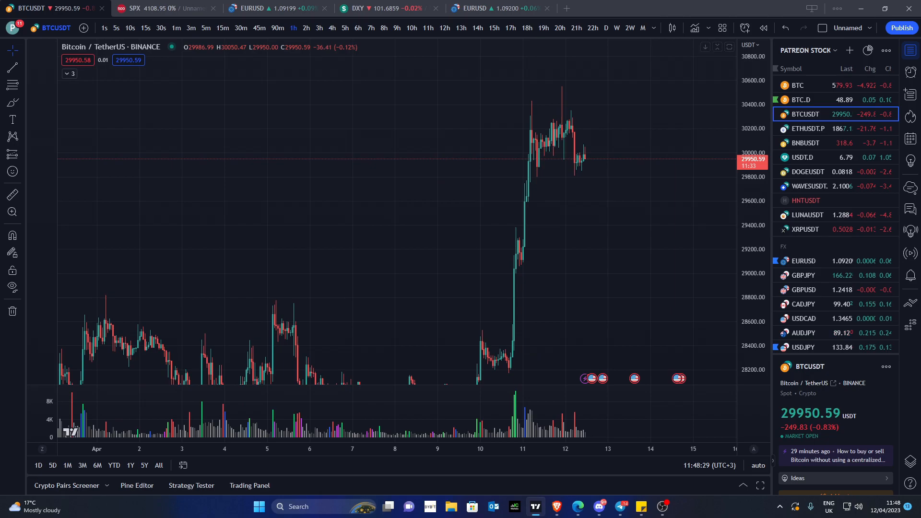
Switch the BTCUSDT chart interval from 1h to daily candles spanning 2022–2023
{"action": "left_click", "coordinate": [606, 28]}
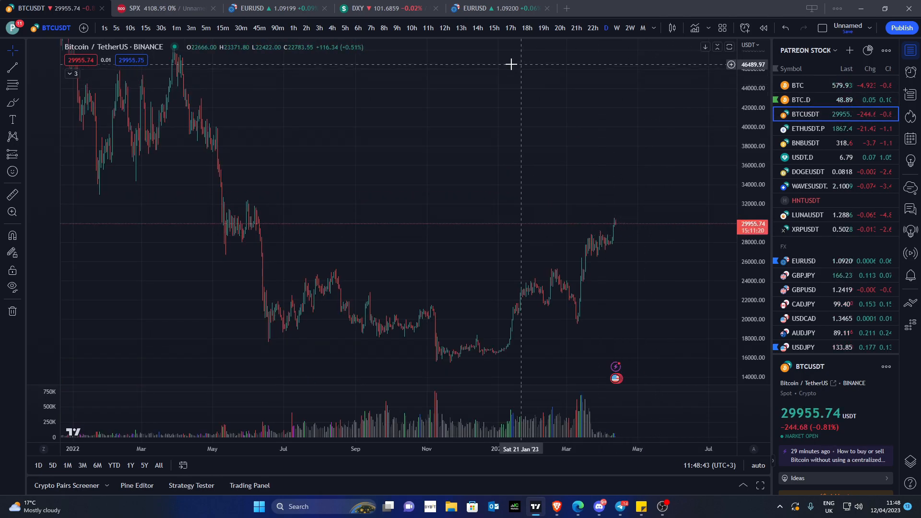
{"action": "mouse_move", "coordinate": [629, 155]}
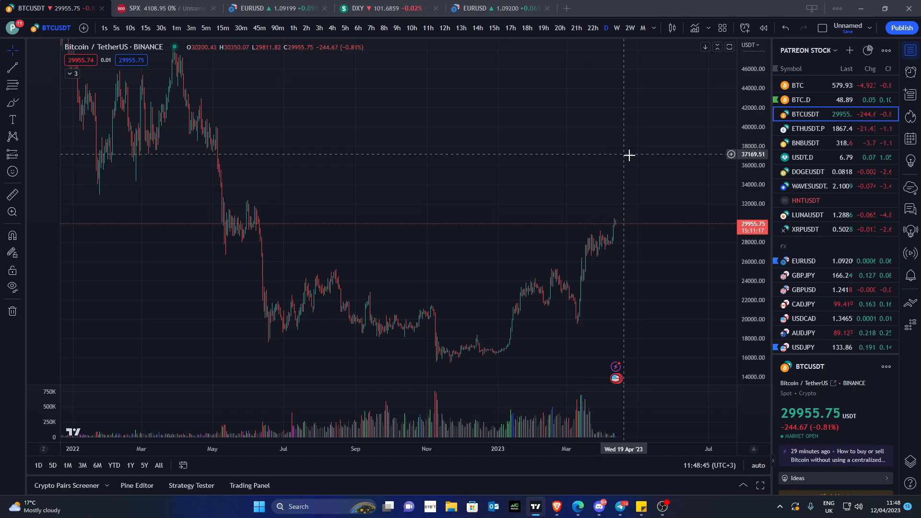
{"action": "mouse_move", "coordinate": [691, 136]}
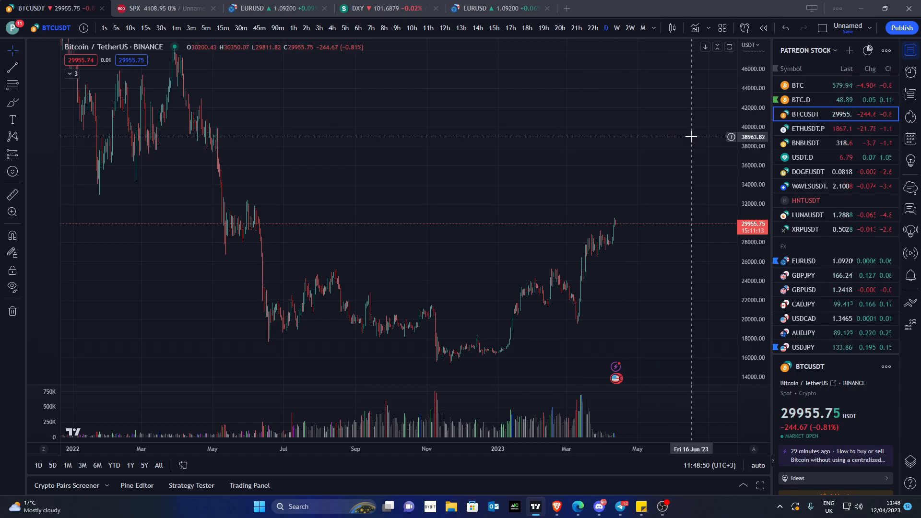
{"action": "left_click", "coordinate": [149, 8]}
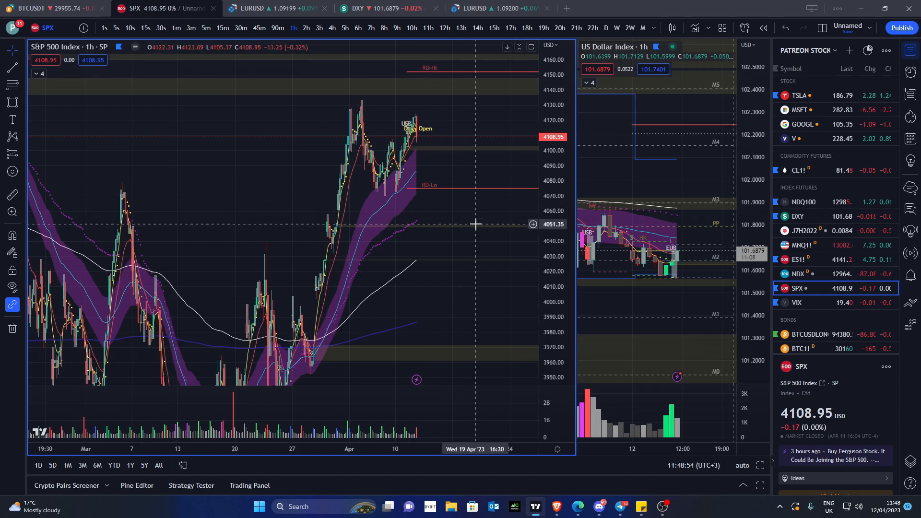
{"action": "mouse_move", "coordinate": [462, 161]}
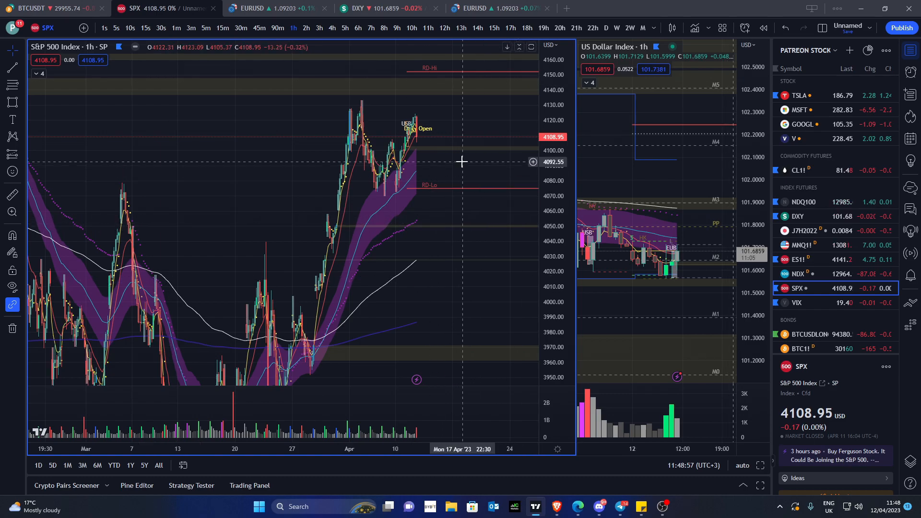
{"action": "mouse_move", "coordinate": [496, 202]}
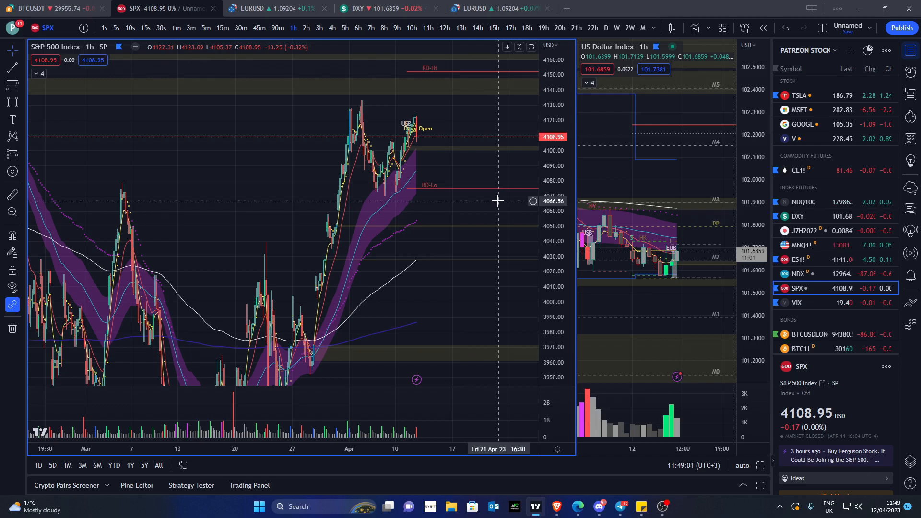
{"action": "mouse_move", "coordinate": [512, 140]}
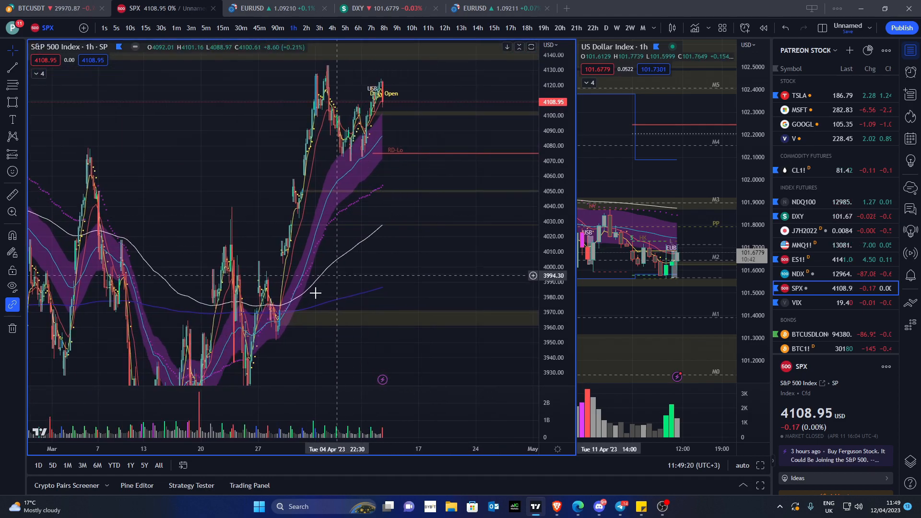
{"action": "left_click_drag", "start_coordinate": [314, 293], "coordinate": [463, 229]}
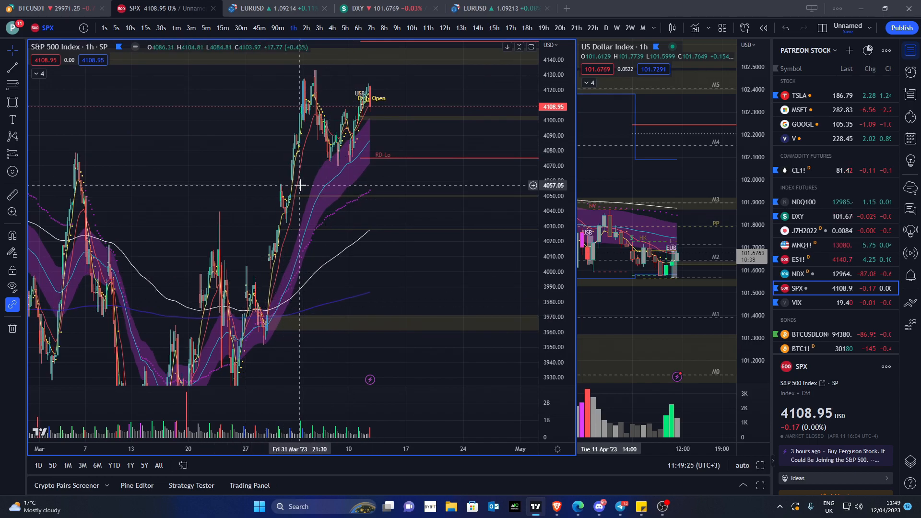
{"action": "mouse_move", "coordinate": [301, 178]}
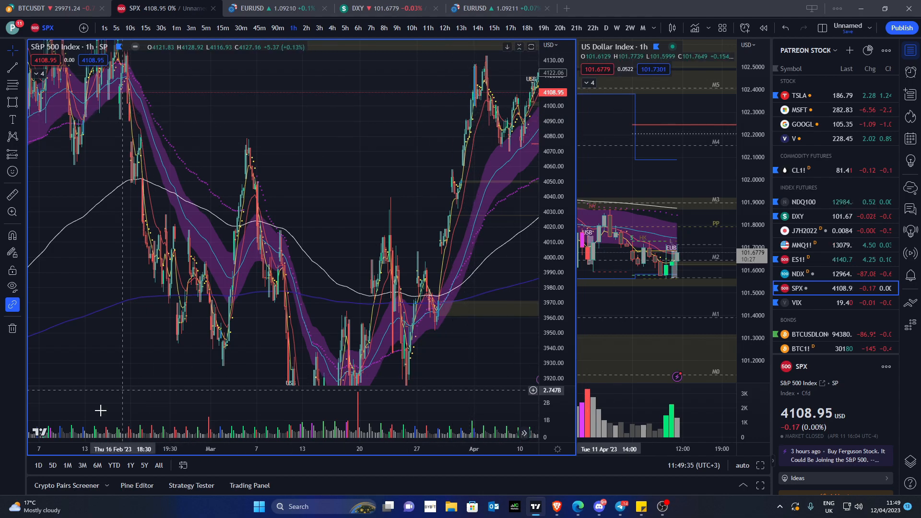
{"action": "mouse_move", "coordinate": [323, 338]}
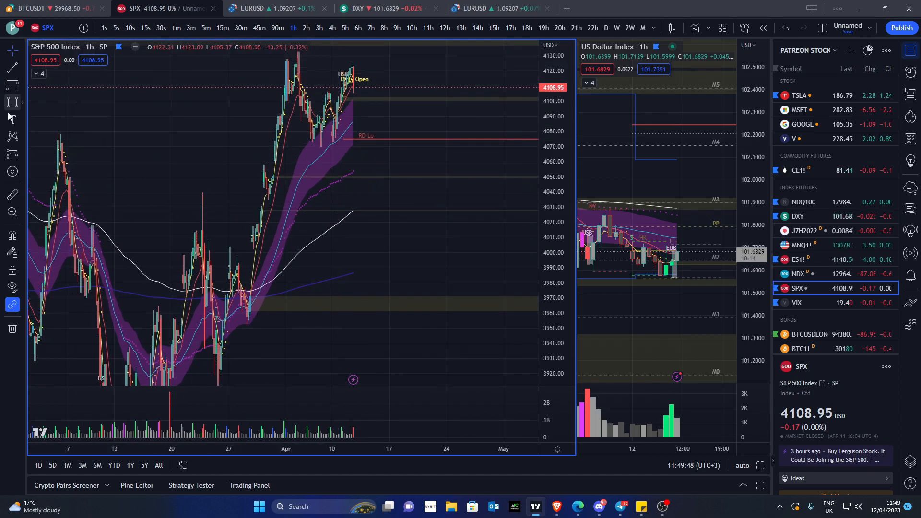
{"action": "mouse_move", "coordinate": [293, 163]}
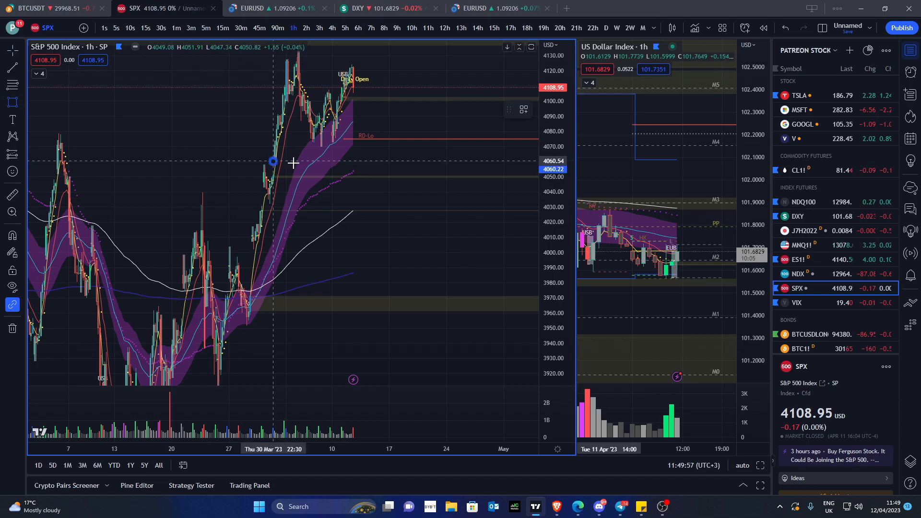
Mark the S&P 500 gap zones near 4050–4060 and 3975–4000 on the hourly chart
{"action": "right_click", "coordinate": [474, 217]}
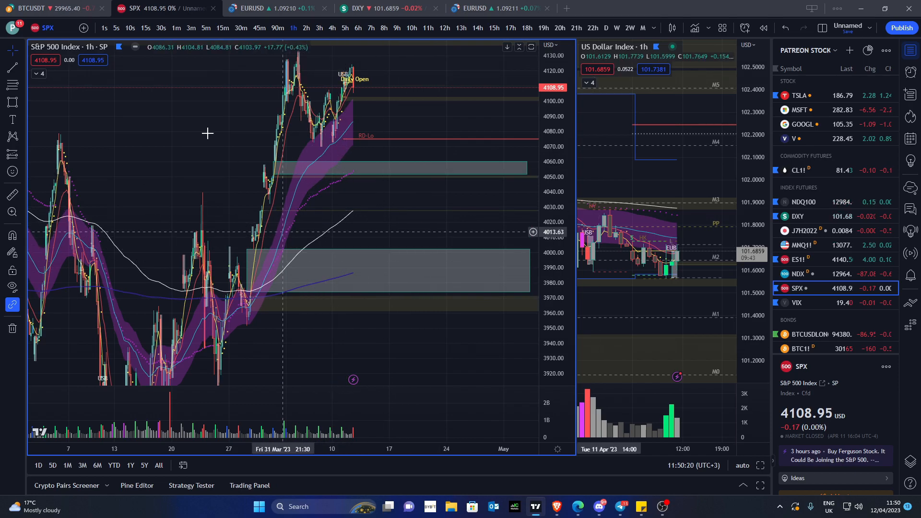
{"action": "mouse_move", "coordinate": [274, 205]}
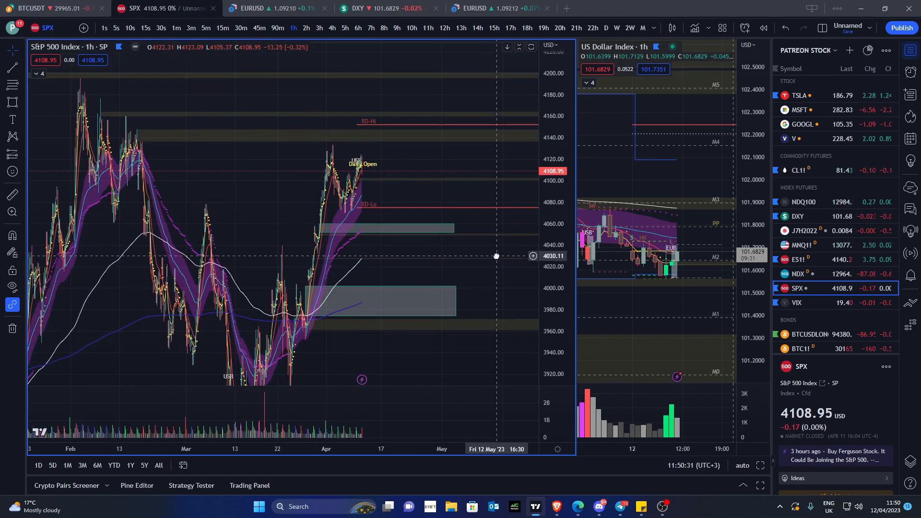
{"action": "mouse_move", "coordinate": [455, 249]}
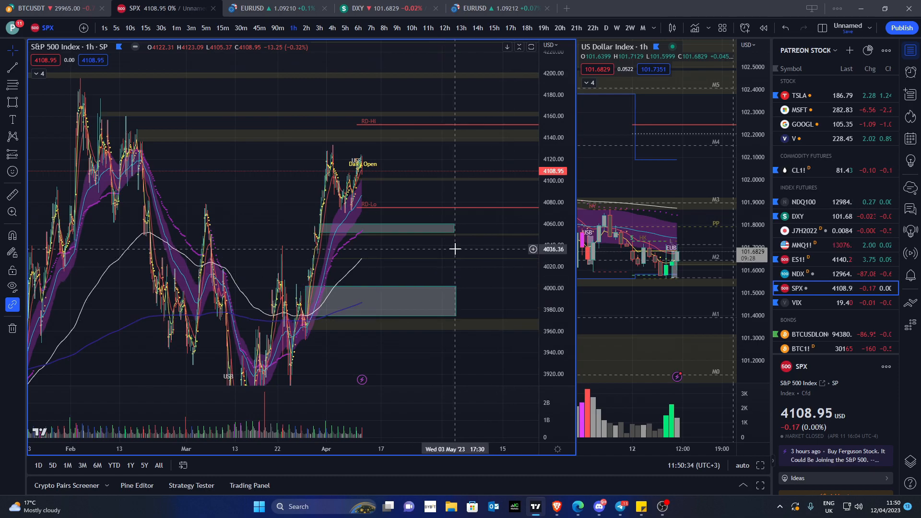
{"action": "mouse_move", "coordinate": [464, 237]}
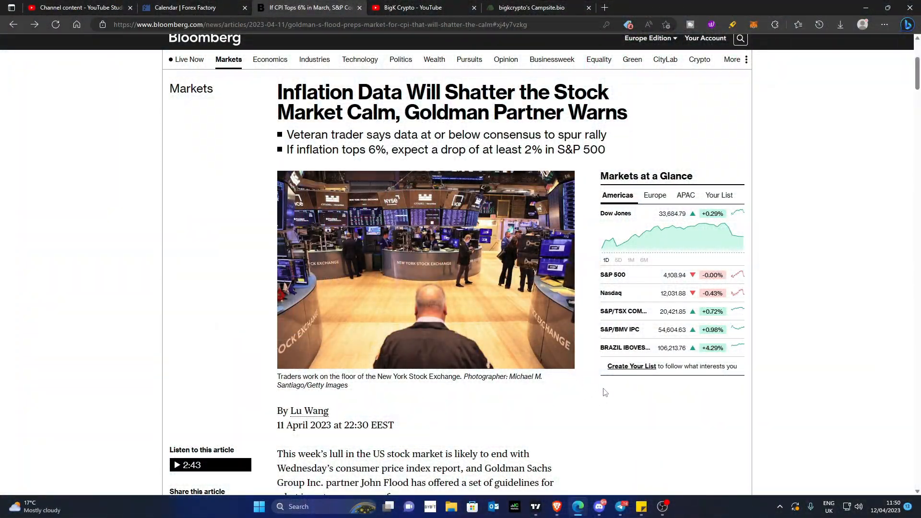
Scroll the Bloomberg inflation article down to the Goldman Sachs CPI Scenario Analysis table
{"action": "scroll", "scroll_direction": "down", "scroll_amount": 3}
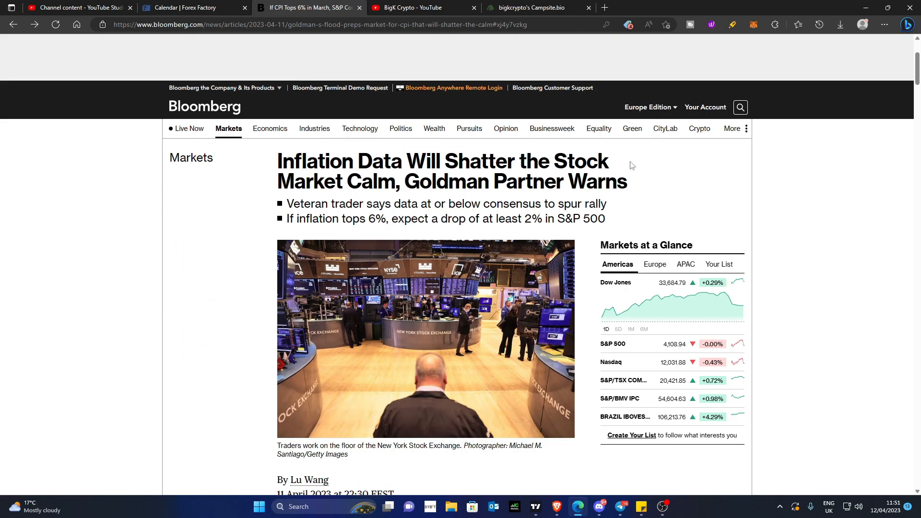
{"action": "scroll", "scroll_direction": "down", "scroll_amount": 3}
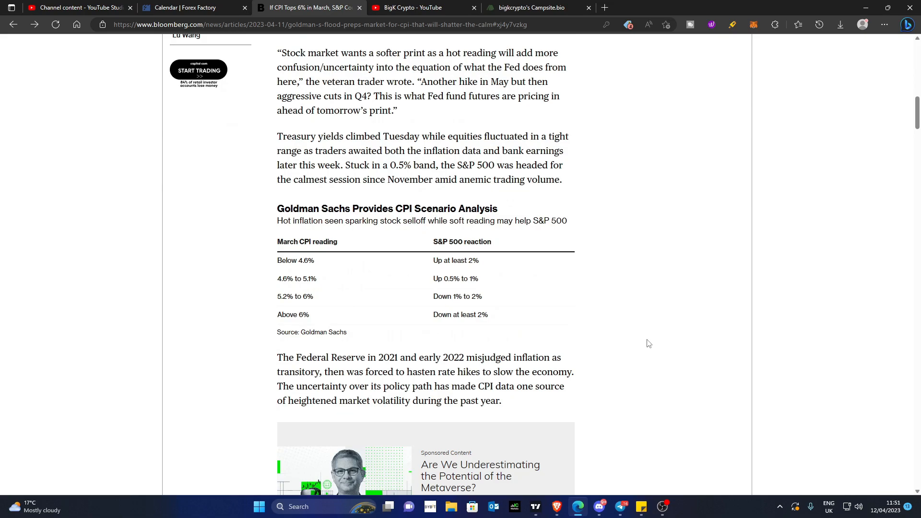
{"action": "scroll", "scroll_direction": "down", "scroll_amount": 3}
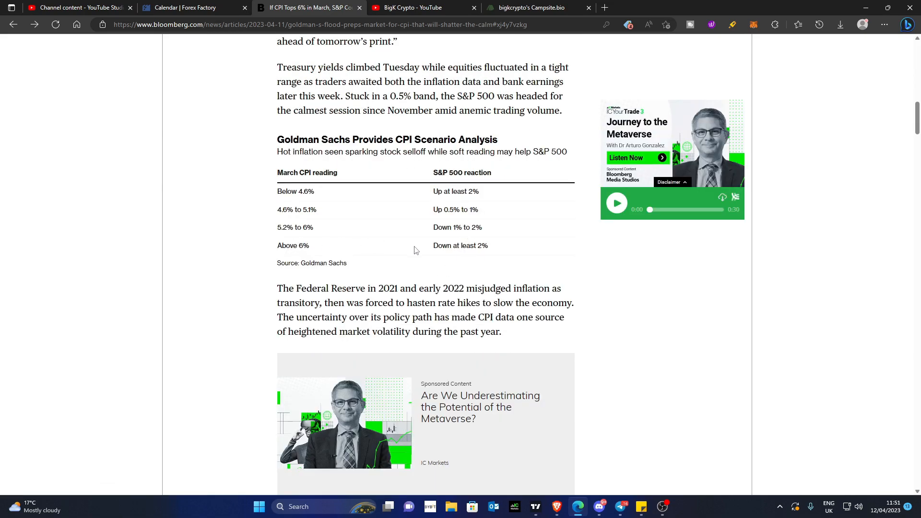
{"action": "mouse_move", "coordinate": [393, 240]}
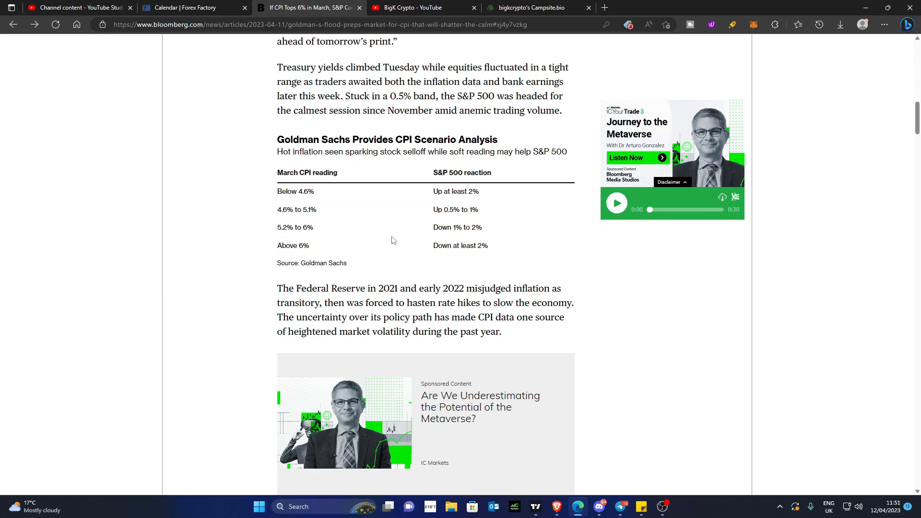
{"action": "mouse_move", "coordinate": [419, 262]}
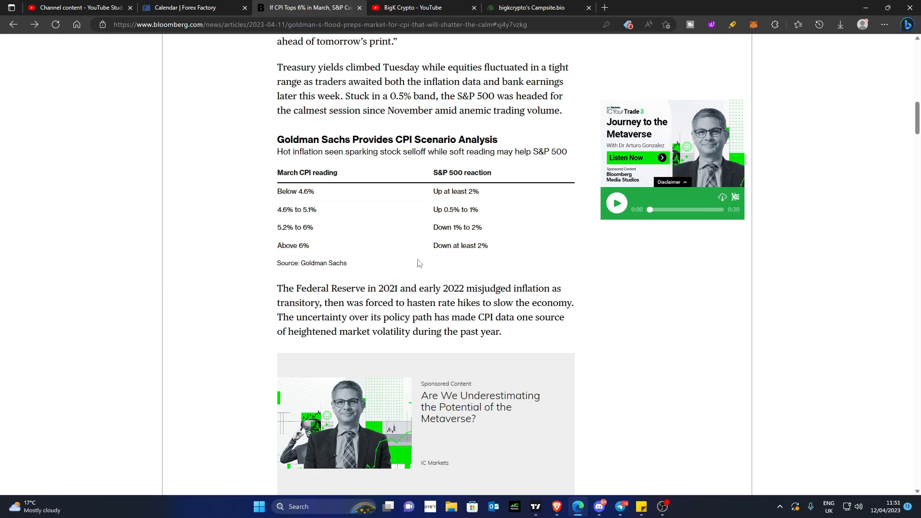
{"action": "mouse_move", "coordinate": [391, 272]}
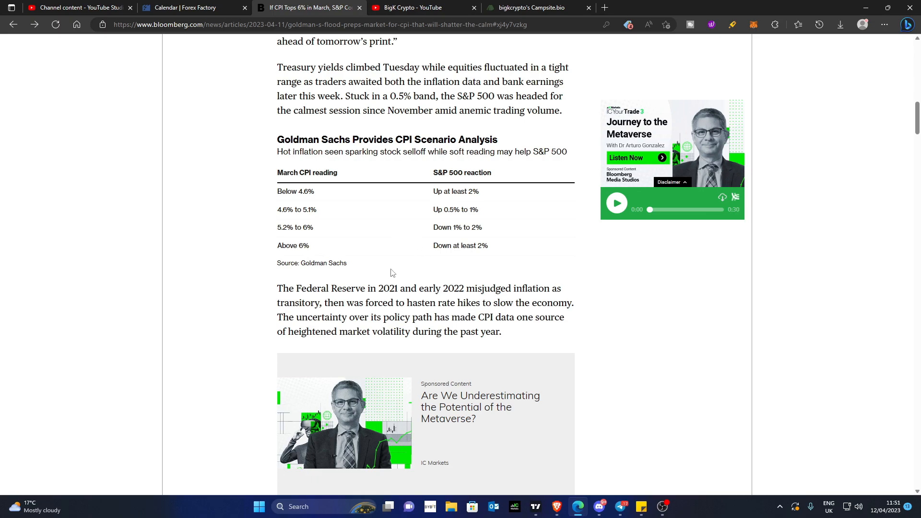
{"action": "mouse_move", "coordinate": [469, 262]}
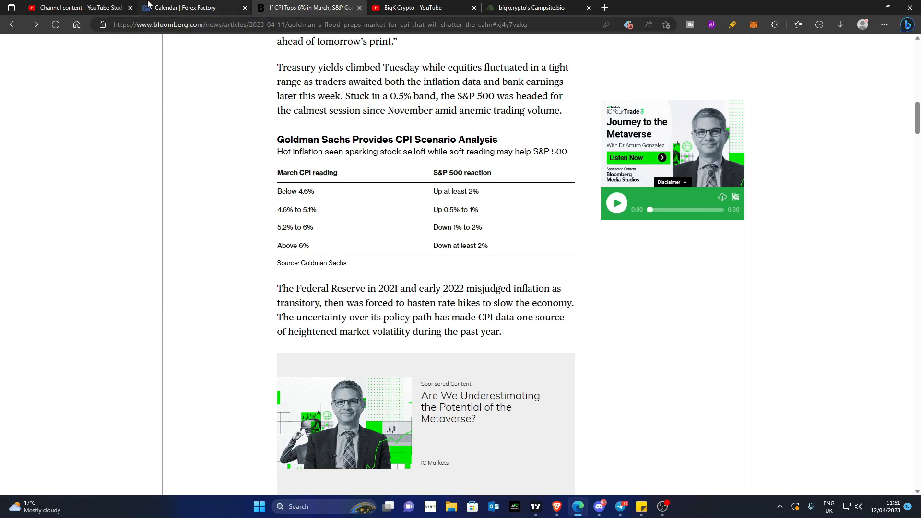
Glance at the Forex Factory CPI forecasts and return to the Bloomberg scenario article
{"action": "left_click", "coordinate": [184, 8]}
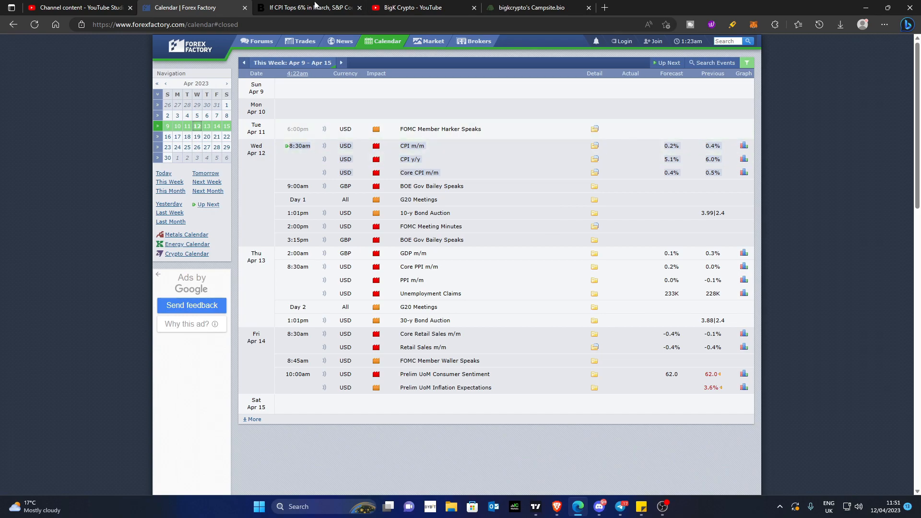
{"action": "left_click", "coordinate": [326, 8]}
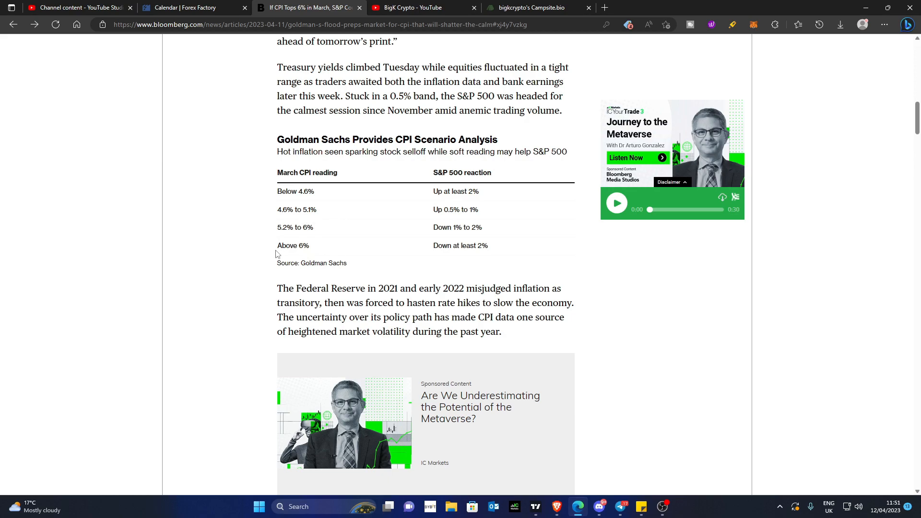
Highlight the Above 6% and remaining CPI scenarios, then return to the Forex Factory calendar
{"action": "left_click_drag", "start_coordinate": [286, 244], "coordinate": [309, 244]}
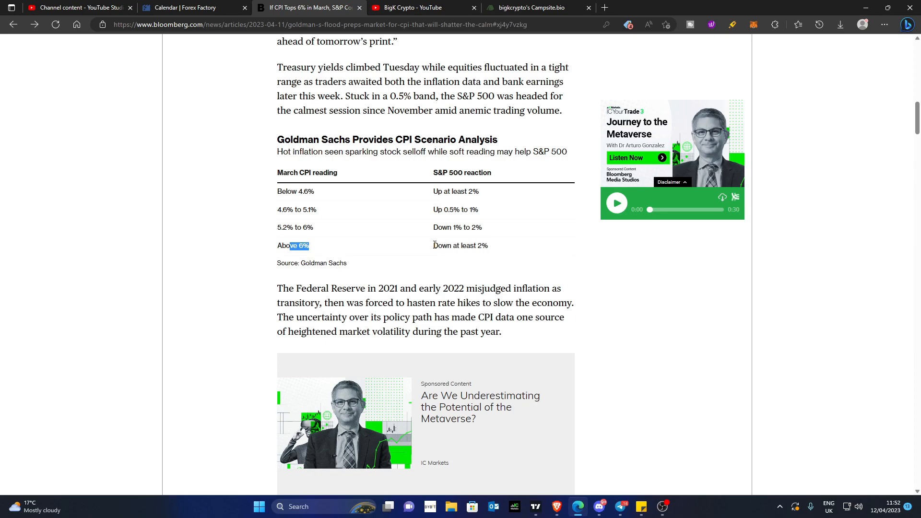
{"action": "mouse_move", "coordinate": [441, 247]}
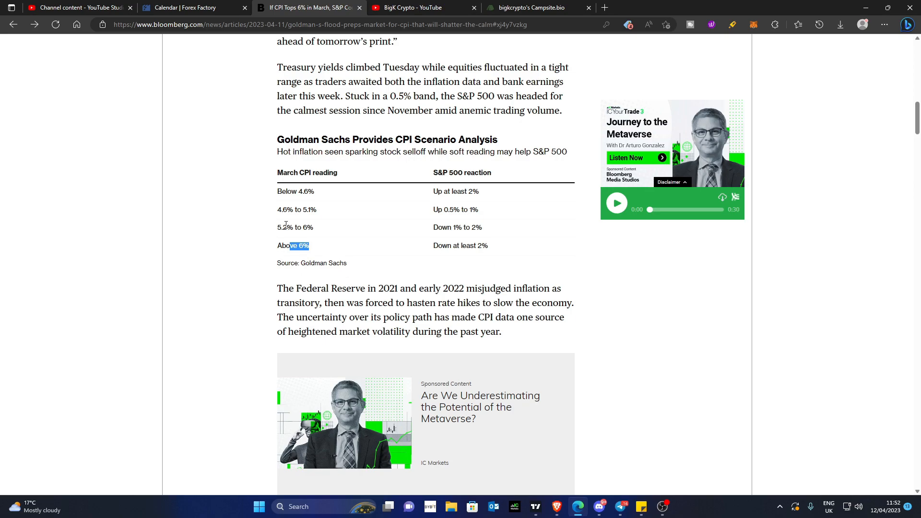
{"action": "mouse_move", "coordinate": [294, 229]}
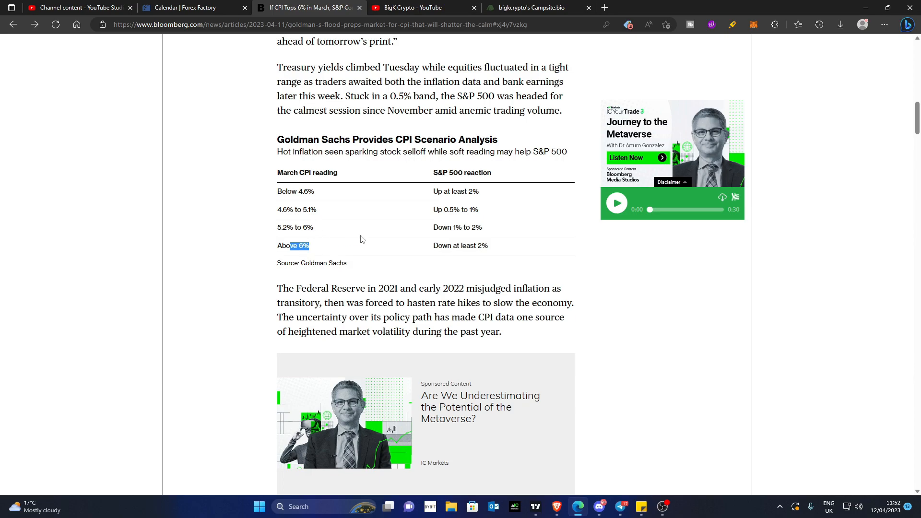
{"action": "mouse_move", "coordinate": [284, 229]}
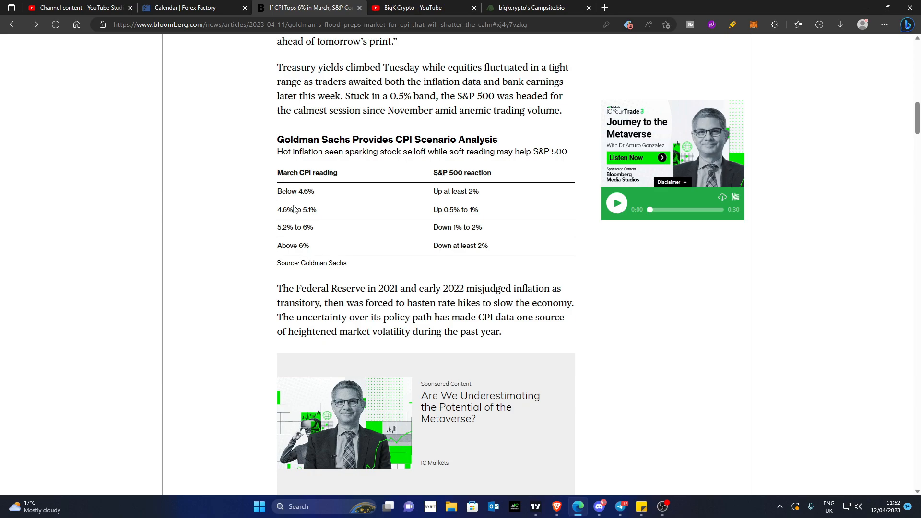
{"action": "mouse_move", "coordinate": [304, 219]}
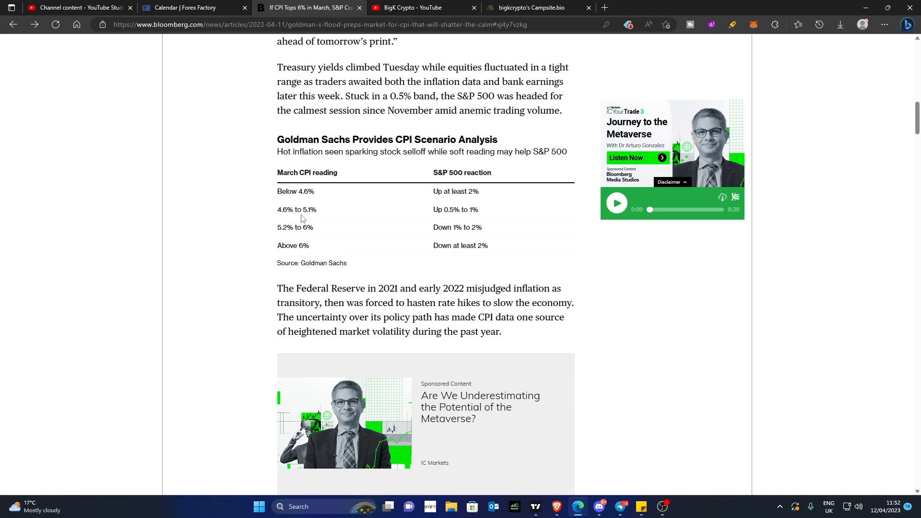
{"action": "mouse_move", "coordinate": [372, 211]}
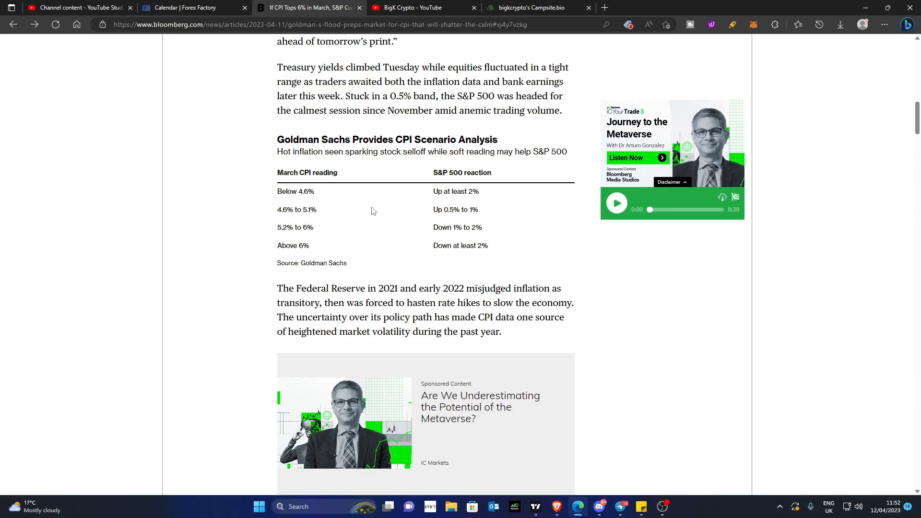
{"action": "mouse_move", "coordinate": [416, 217]}
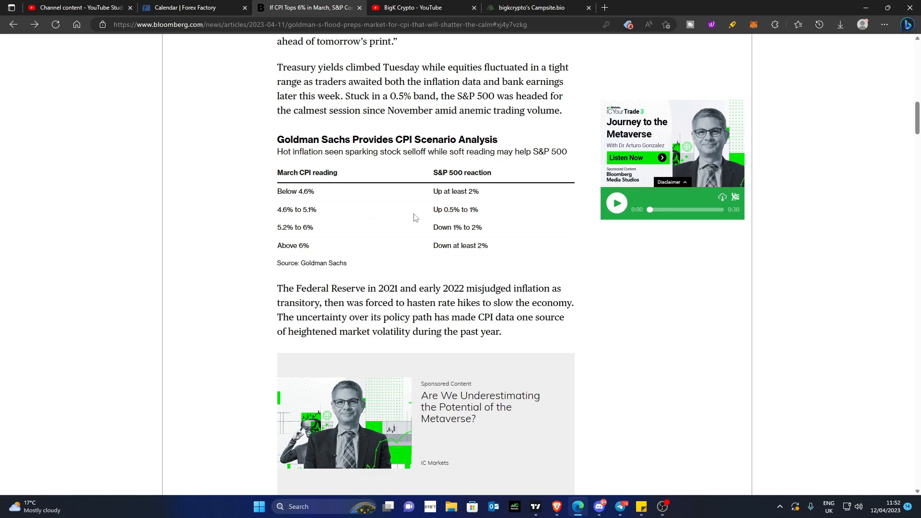
{"action": "mouse_move", "coordinate": [439, 210]}
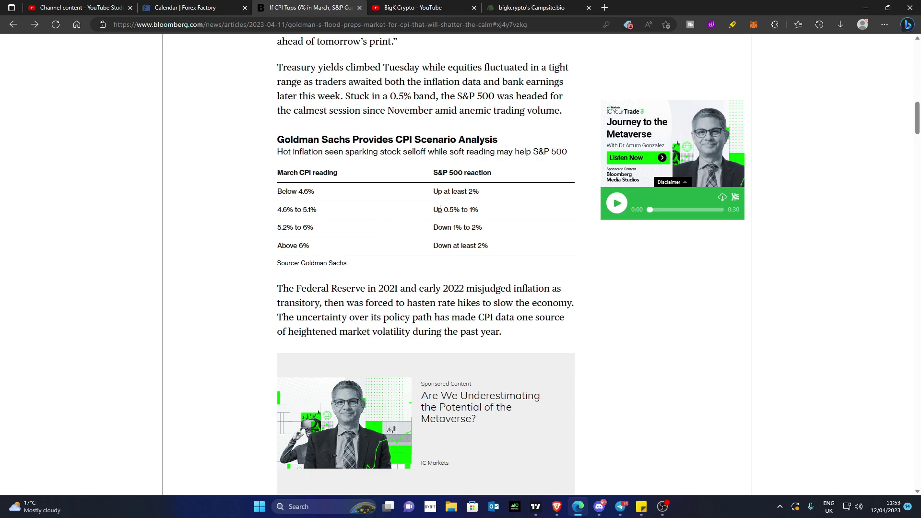
{"action": "mouse_move", "coordinate": [313, 188]}
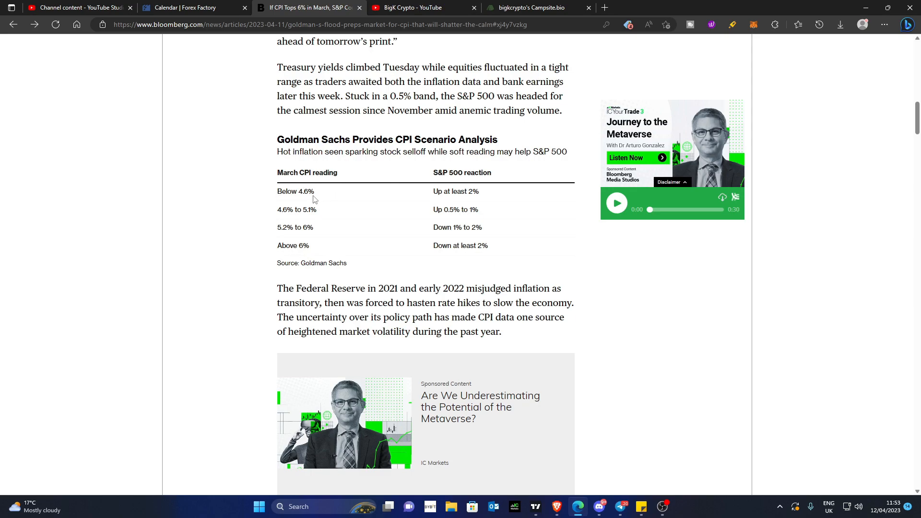
{"action": "mouse_move", "coordinate": [313, 194]}
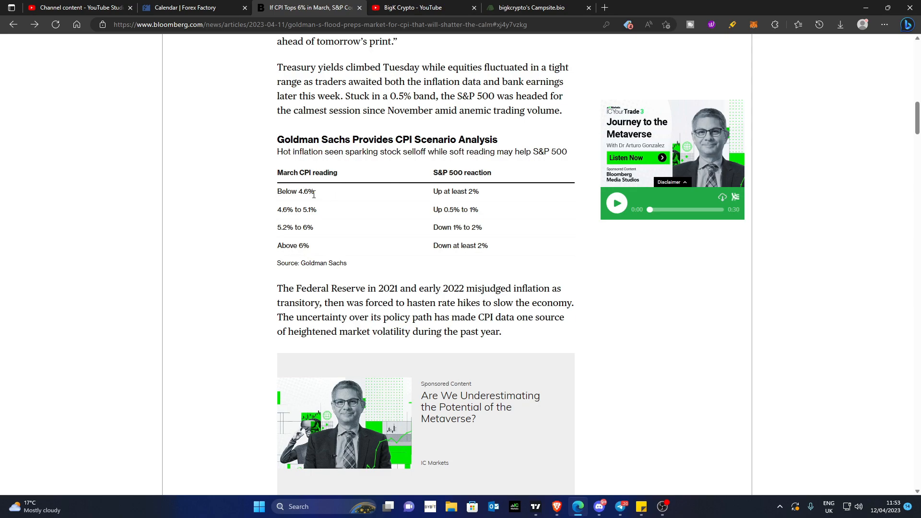
{"action": "mouse_move", "coordinate": [443, 191]}
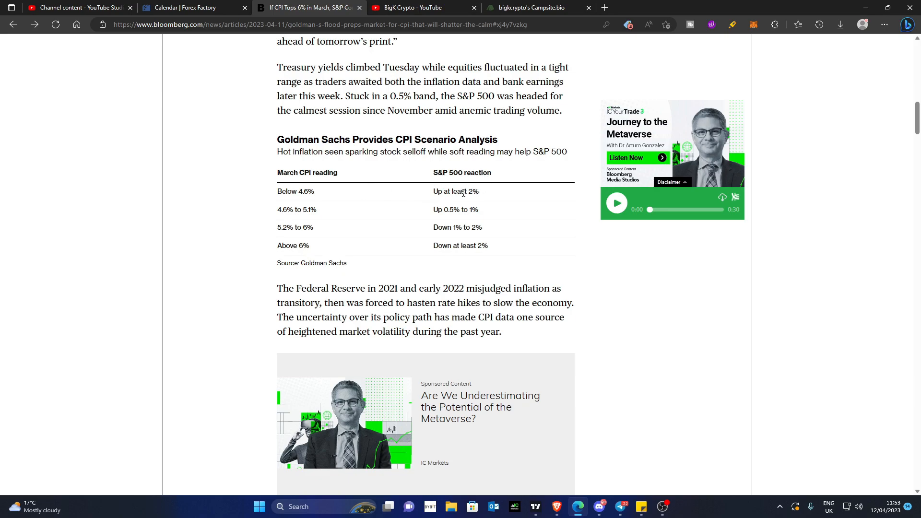
{"action": "mouse_move", "coordinate": [531, 259]}
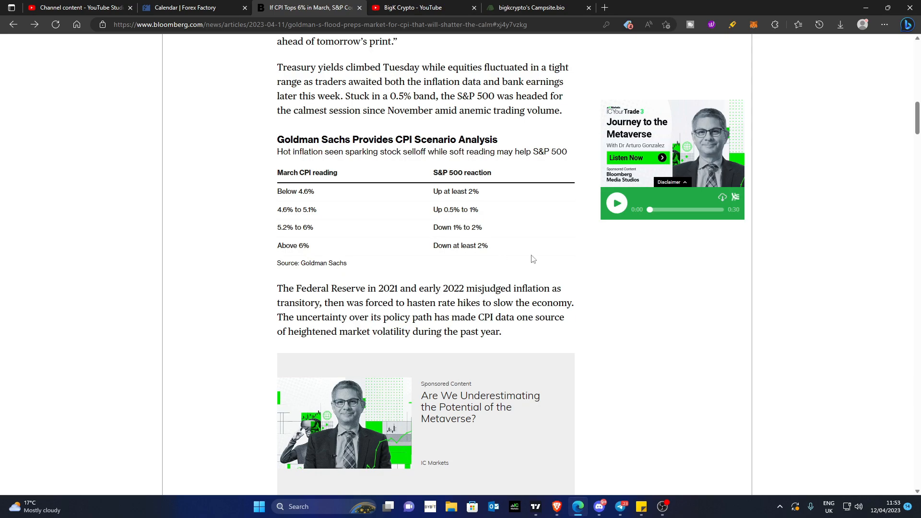
{"action": "left_click_drag", "start_coordinate": [276, 172], "coordinate": [482, 246]}
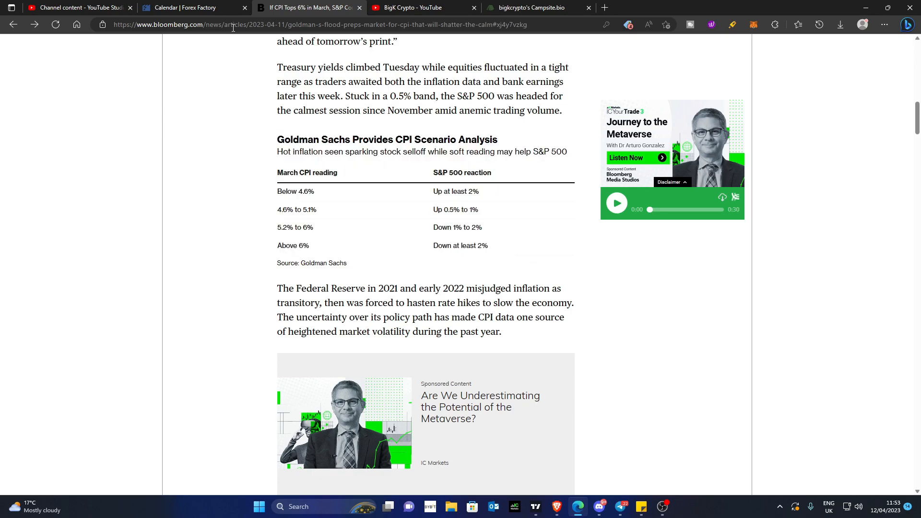
{"action": "left_click", "coordinate": [194, 8]}
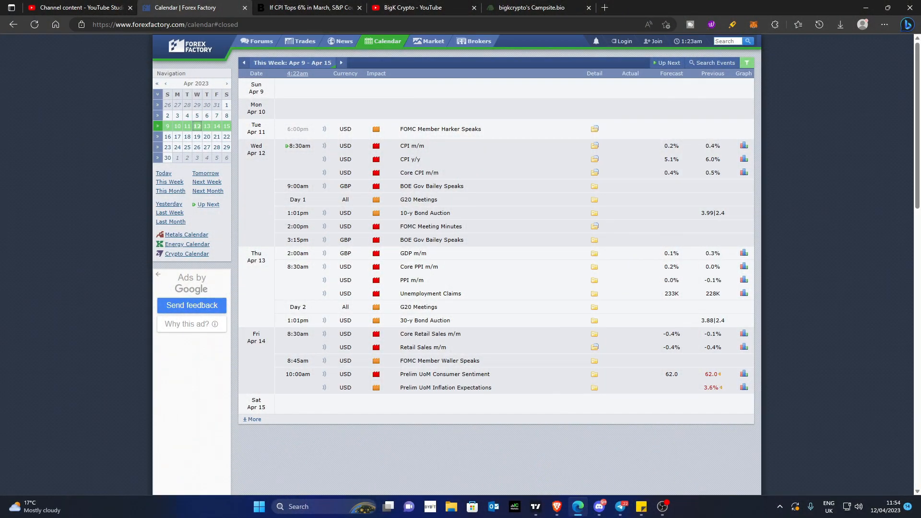
Expand the Wed Apr 12 CPI y/y event to show its actual-versus-forecast history
{"action": "left_click", "coordinate": [409, 146]}
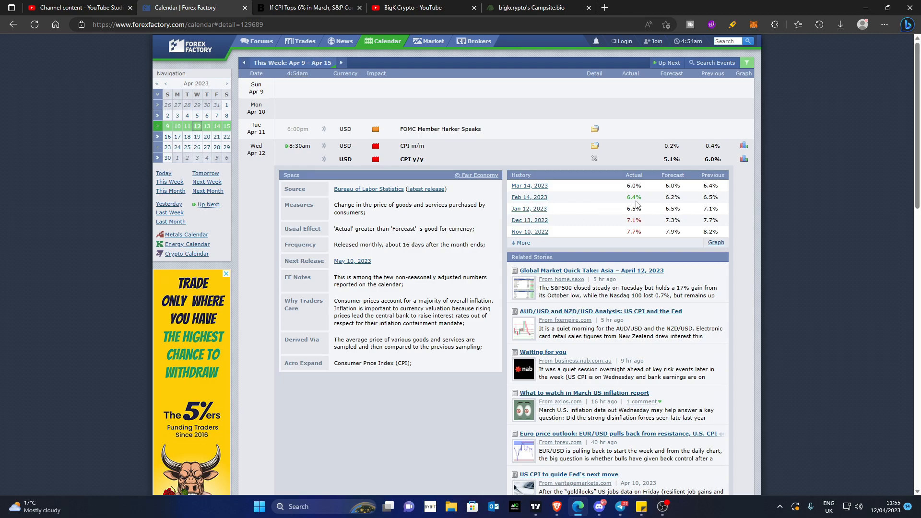
{"action": "mouse_move", "coordinate": [439, 190]}
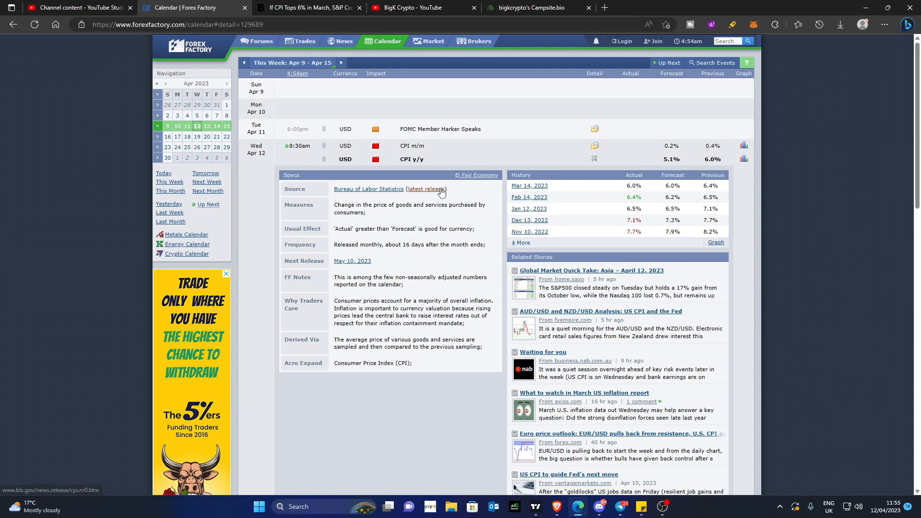
{"action": "mouse_move", "coordinate": [104, 173]}
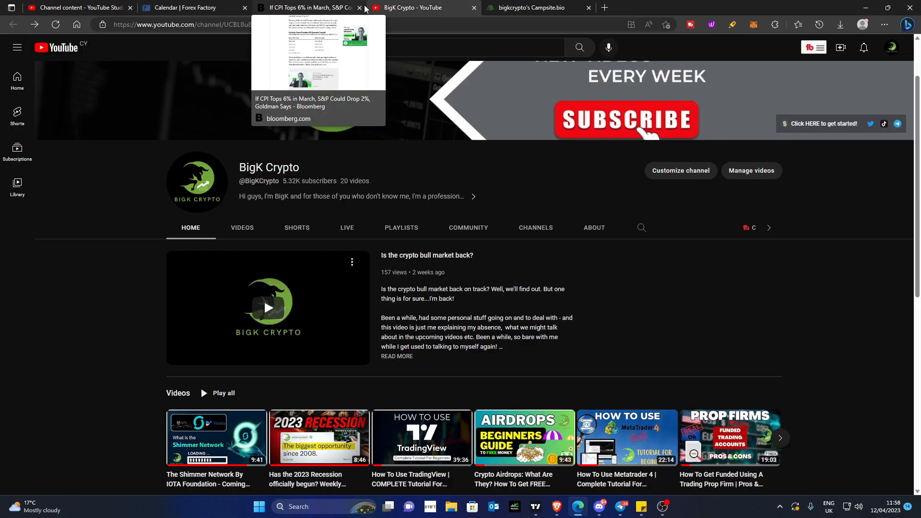
{"action": "mouse_move", "coordinate": [100, 287]}
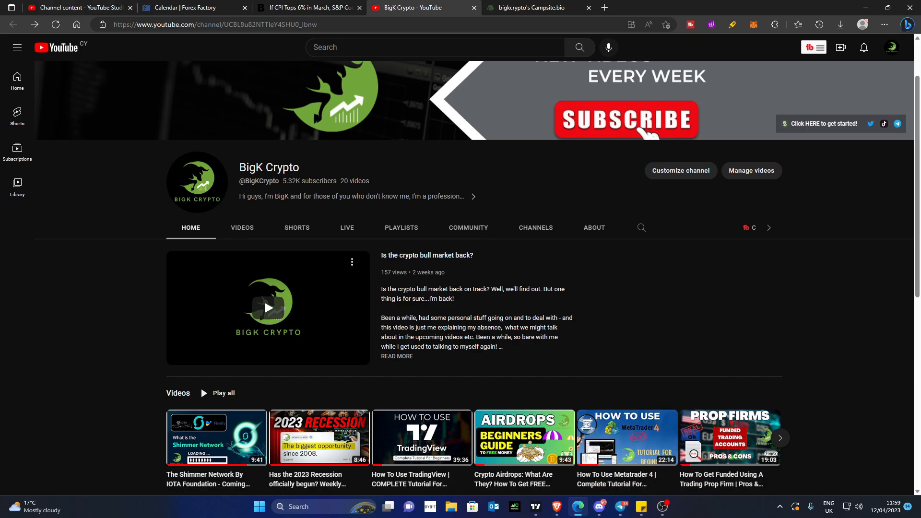
{"action": "mouse_move", "coordinate": [896, 211]}
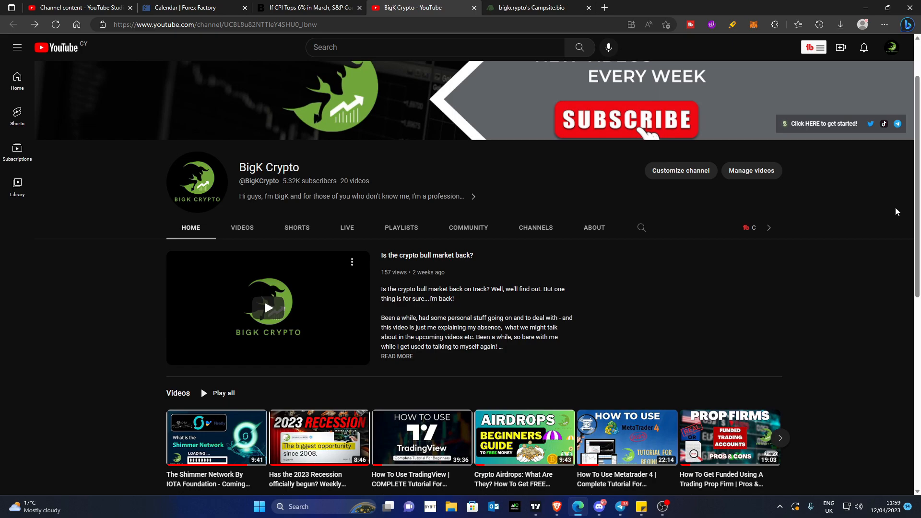
{"action": "mouse_move", "coordinate": [882, 128]}
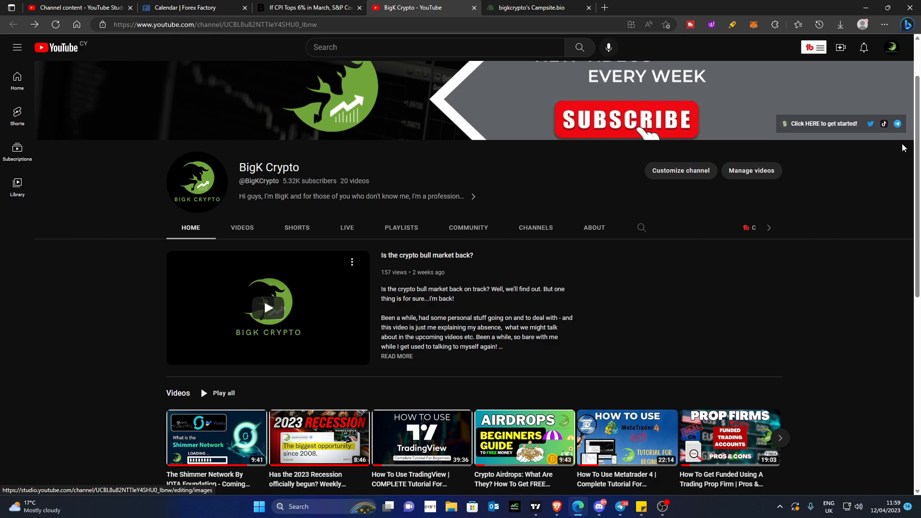
{"action": "mouse_move", "coordinate": [725, 56]}
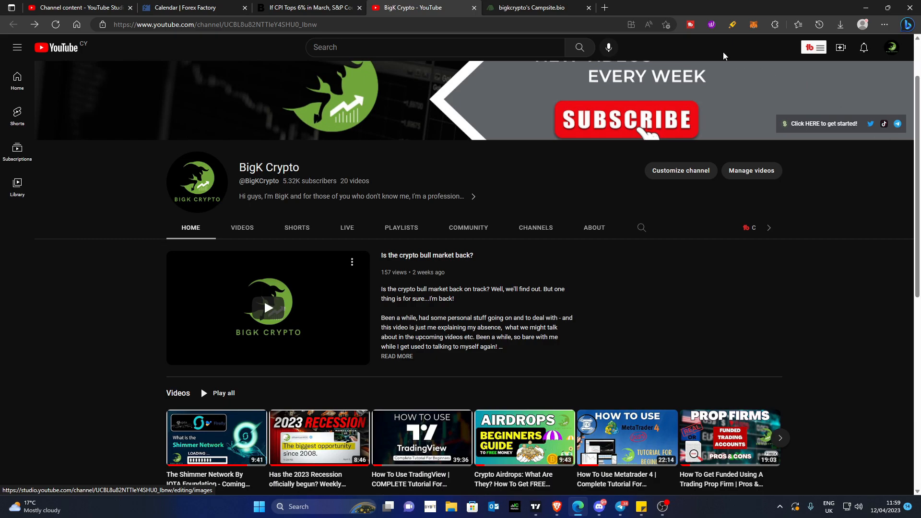
{"action": "mouse_move", "coordinate": [830, 123]}
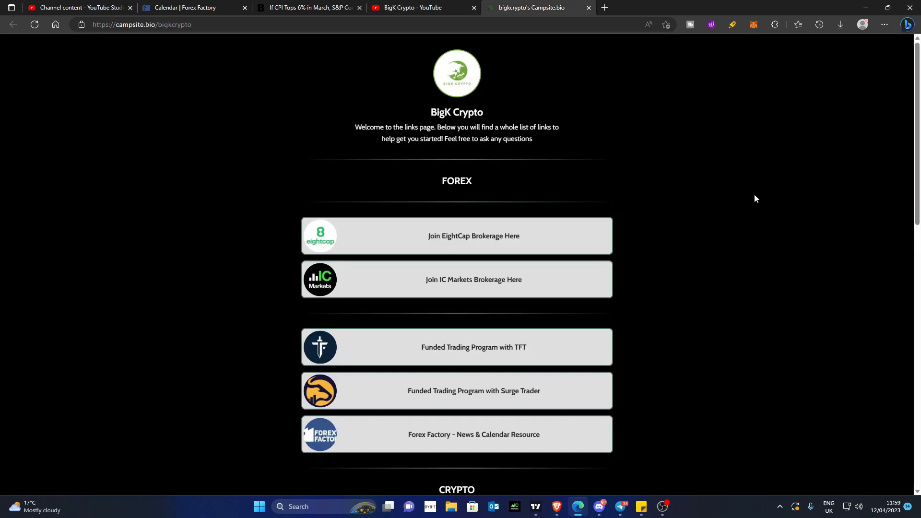
Scroll the Campsite.bio links through crypto exchanges, wallets, VPN and products to the tip jar
{"action": "scroll", "scroll_direction": "down", "scroll_amount": 3}
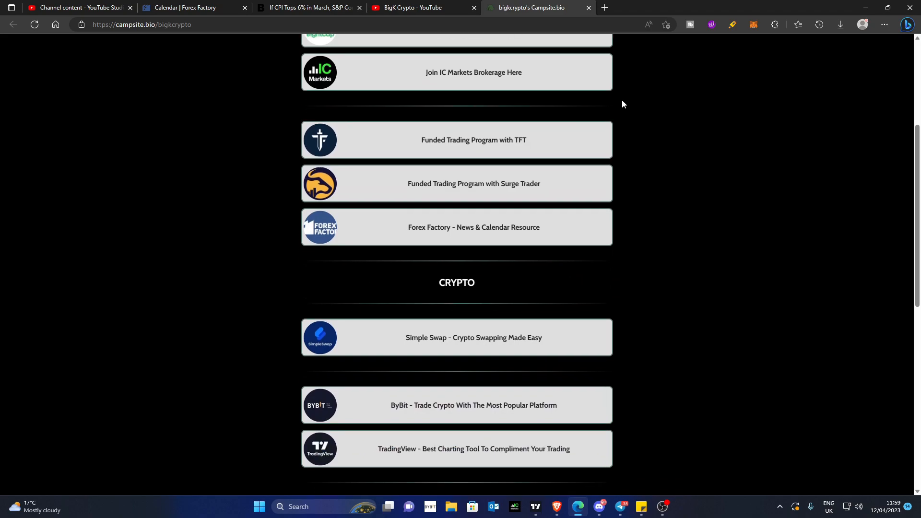
{"action": "scroll", "scroll_direction": "down", "scroll_amount": 3}
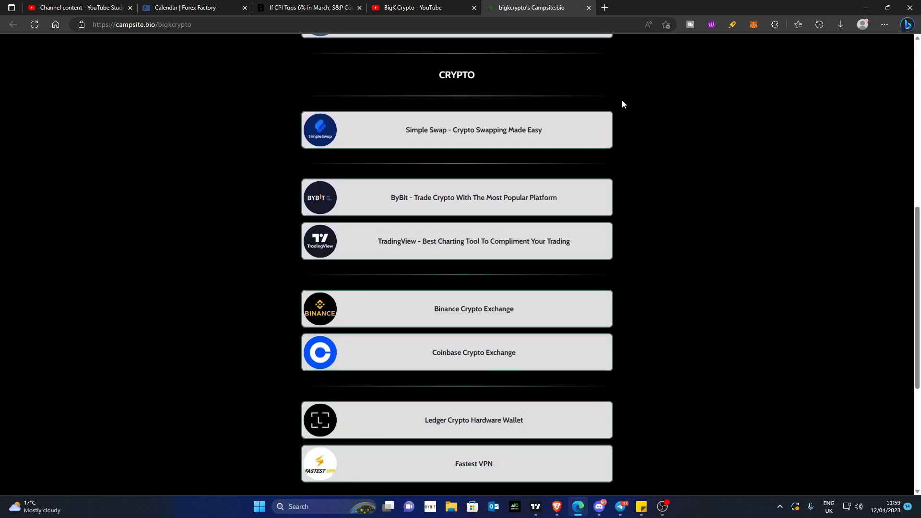
{"action": "scroll", "scroll_direction": "down", "scroll_amount": 3}
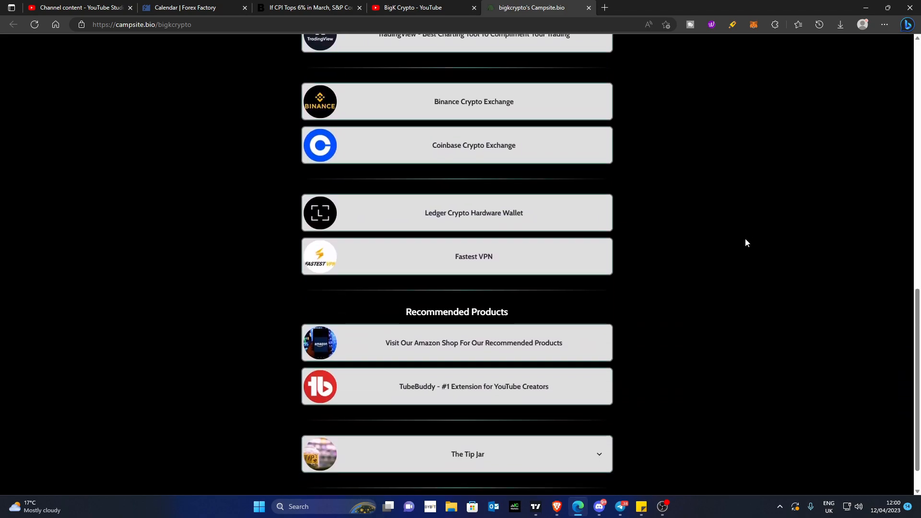
{"action": "mouse_move", "coordinate": [710, 245]}
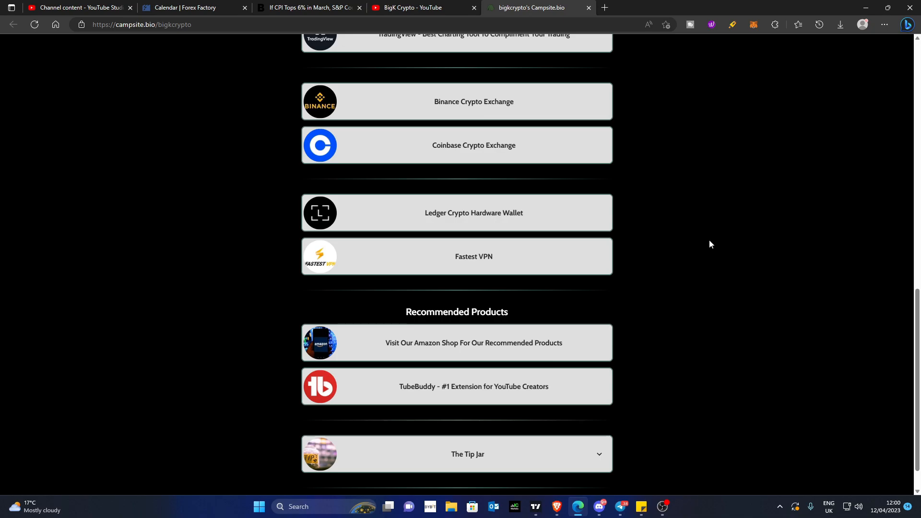